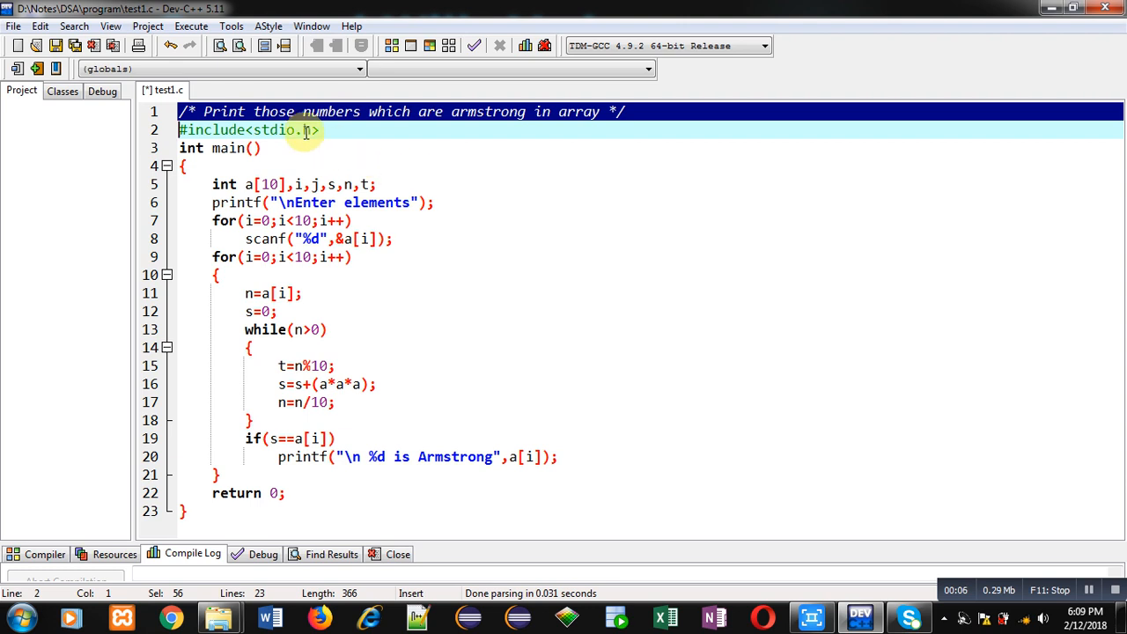
mouse_move(461, 123)
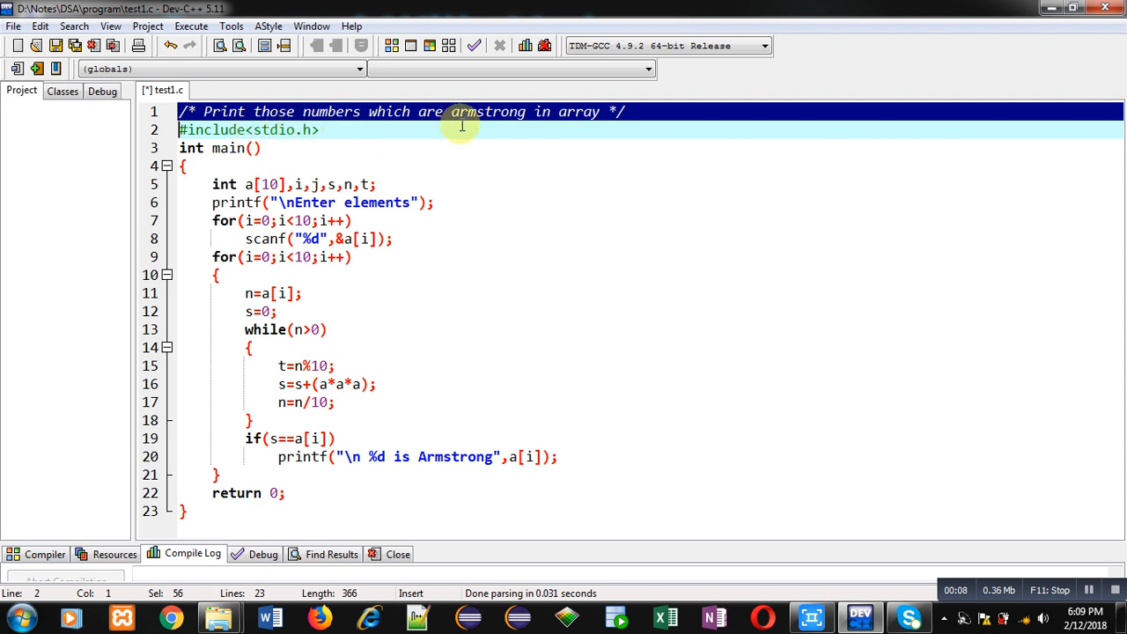
mouse_move(582, 125)
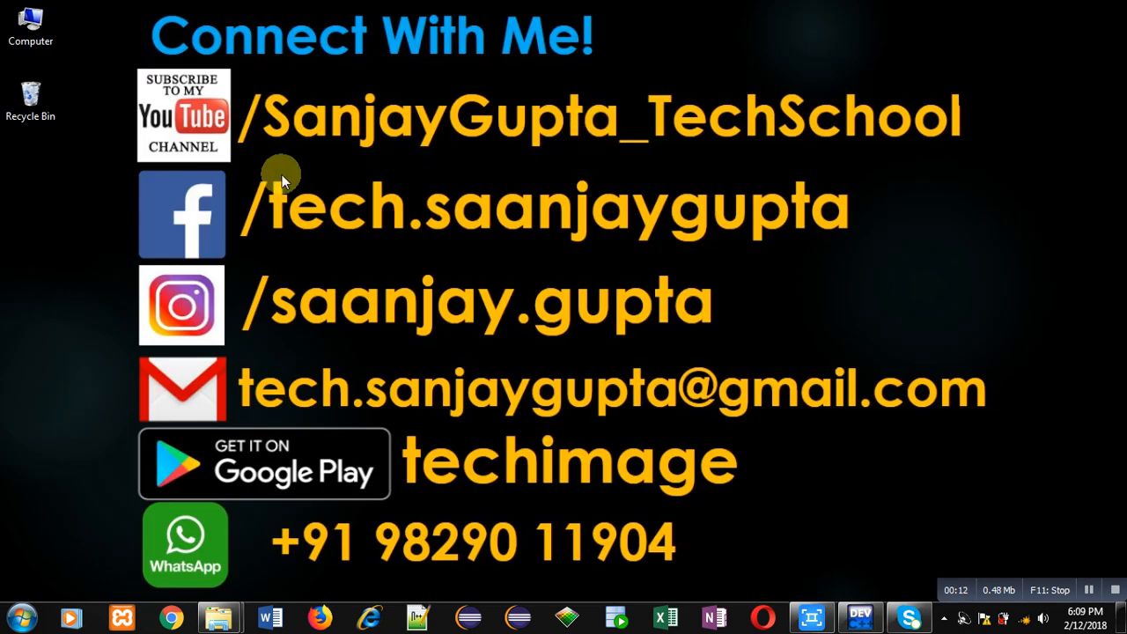
mouse_move(187, 174)
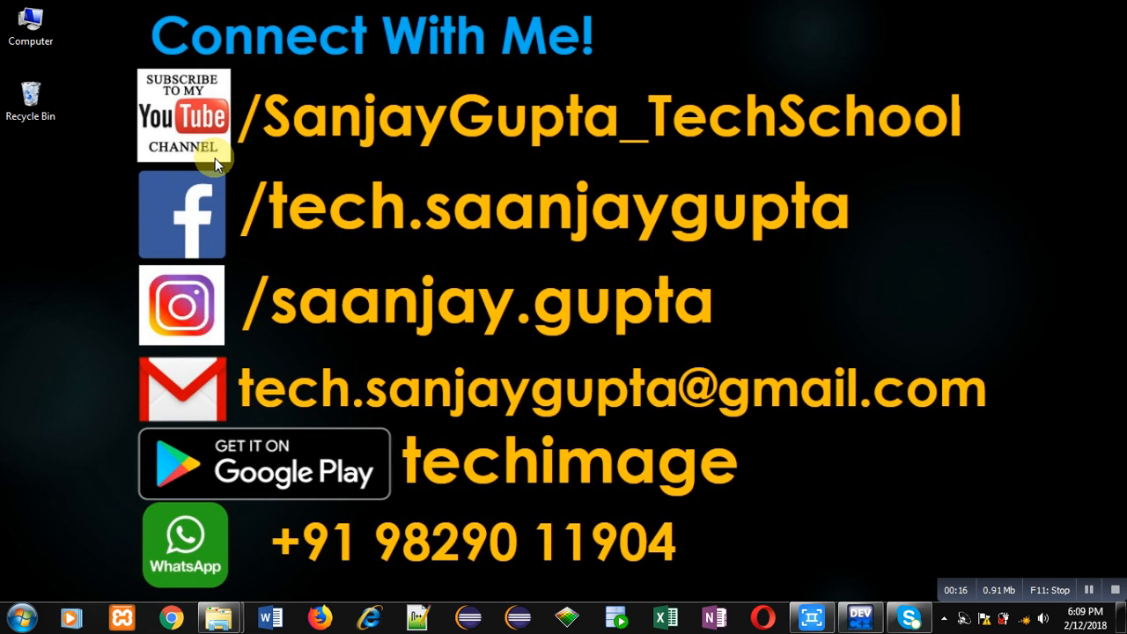
mouse_move(193, 152)
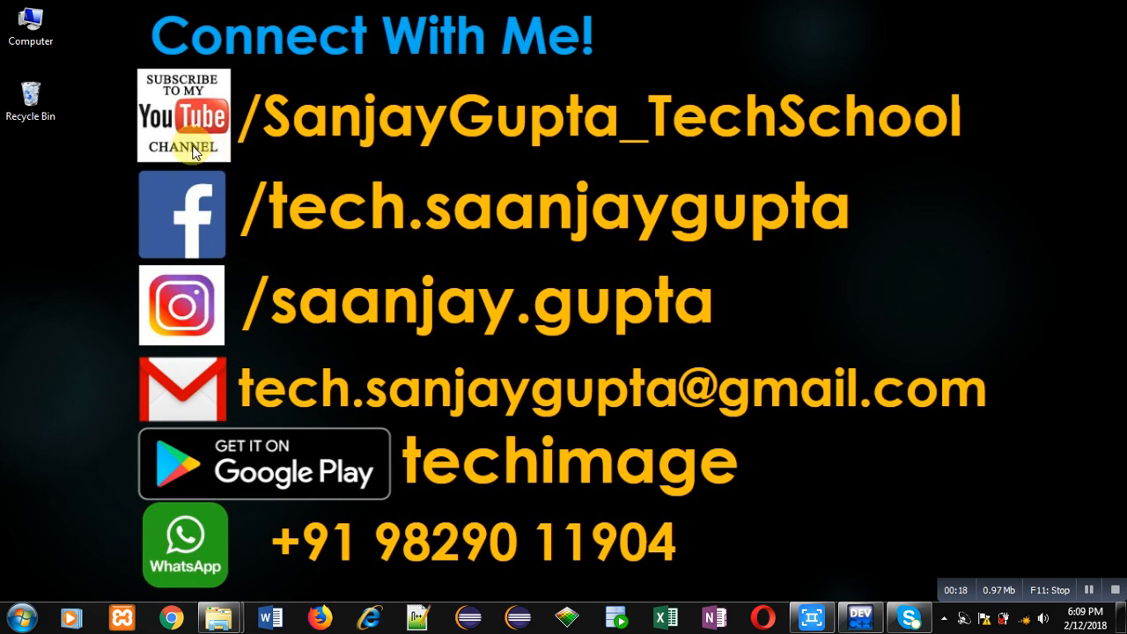
mouse_move(824, 151)
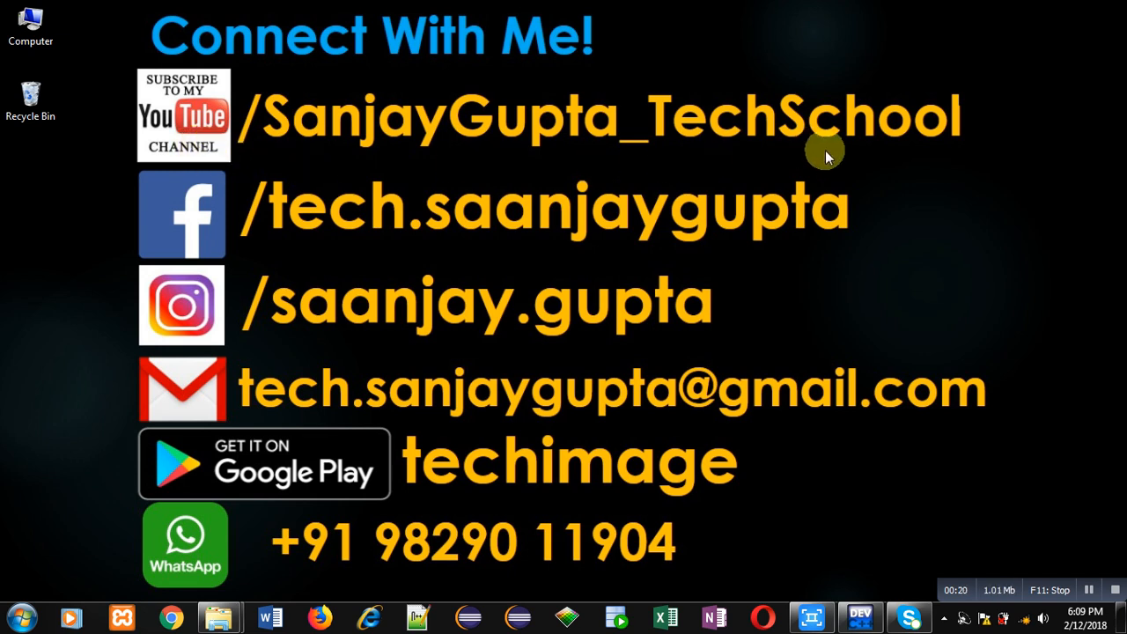
mouse_move(571, 439)
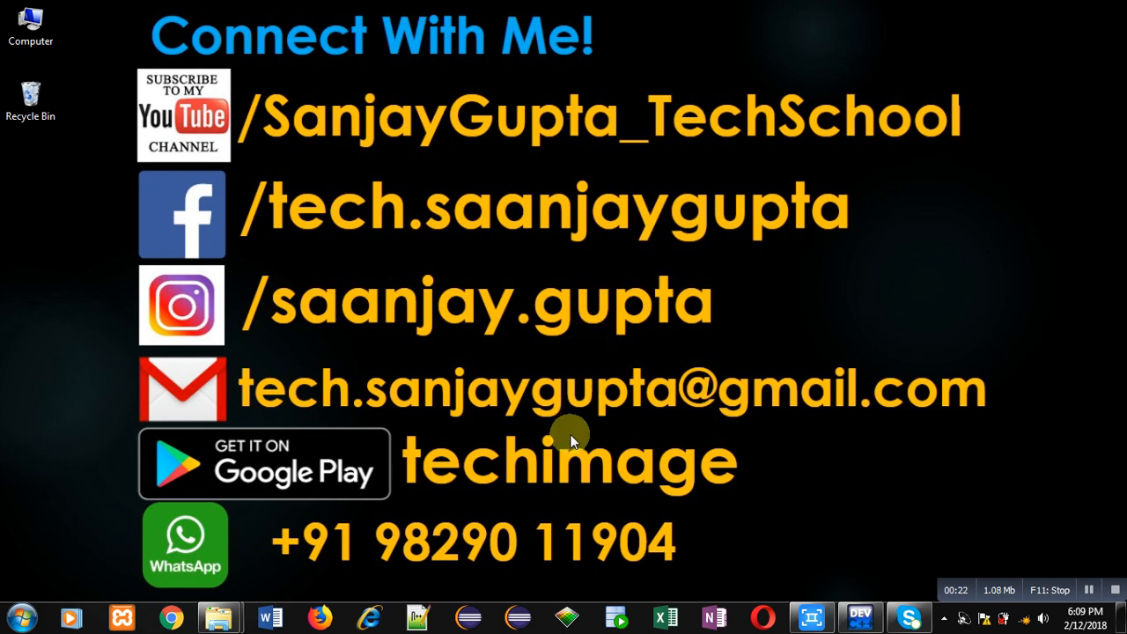
mouse_move(403, 515)
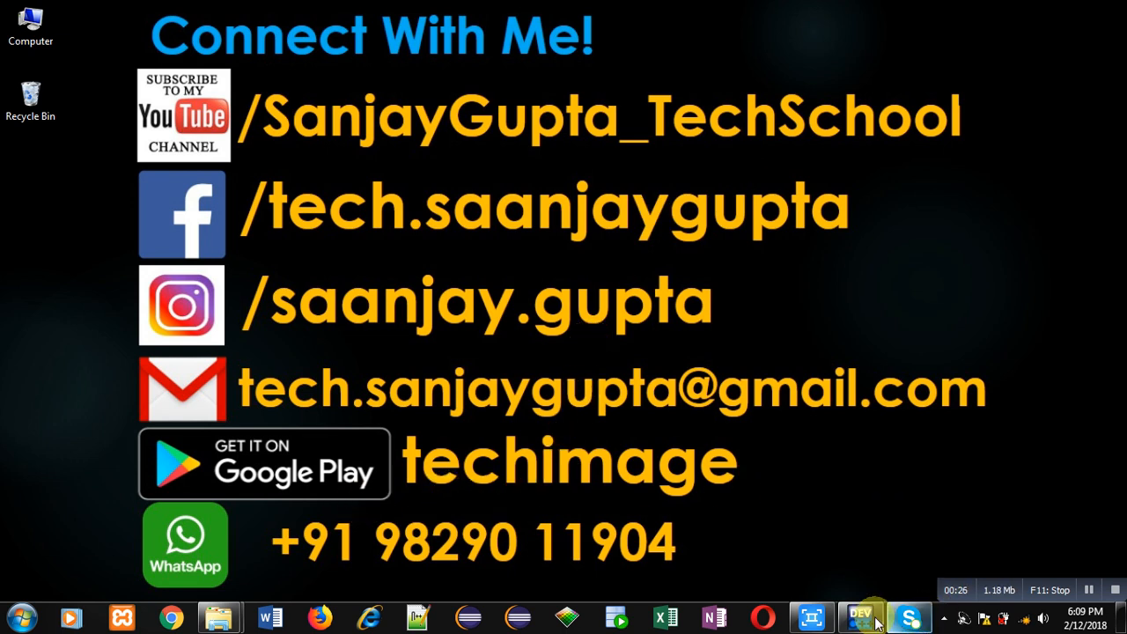
Step: Walk through test1.c lines 5-11: the variable declarations and the element-reading loop
left_click(860, 616)
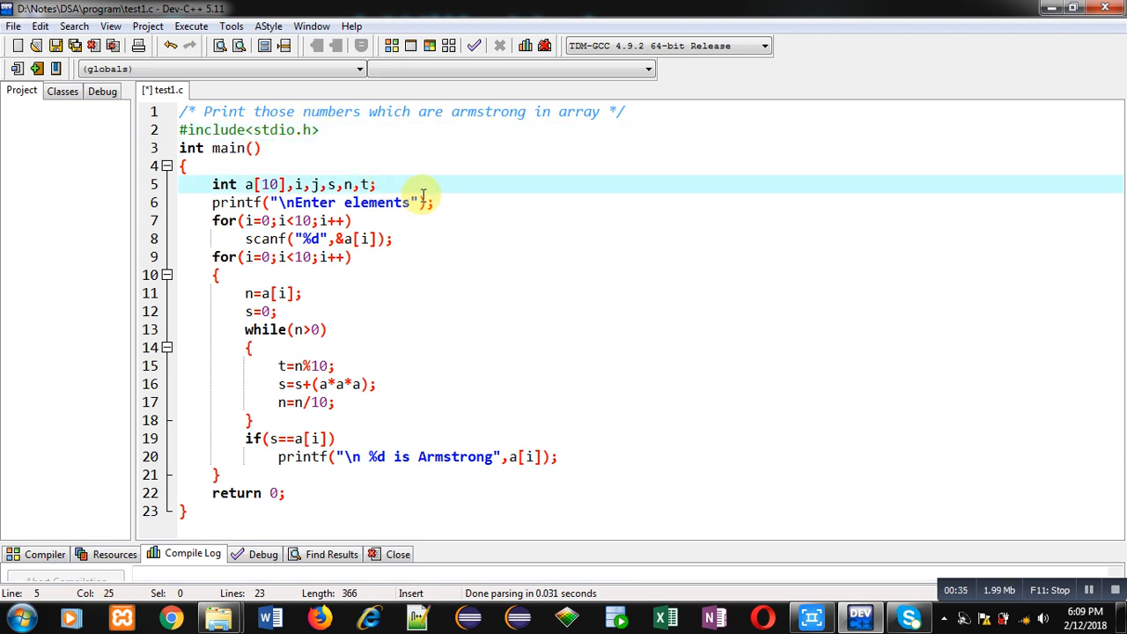
left_click(432, 203)
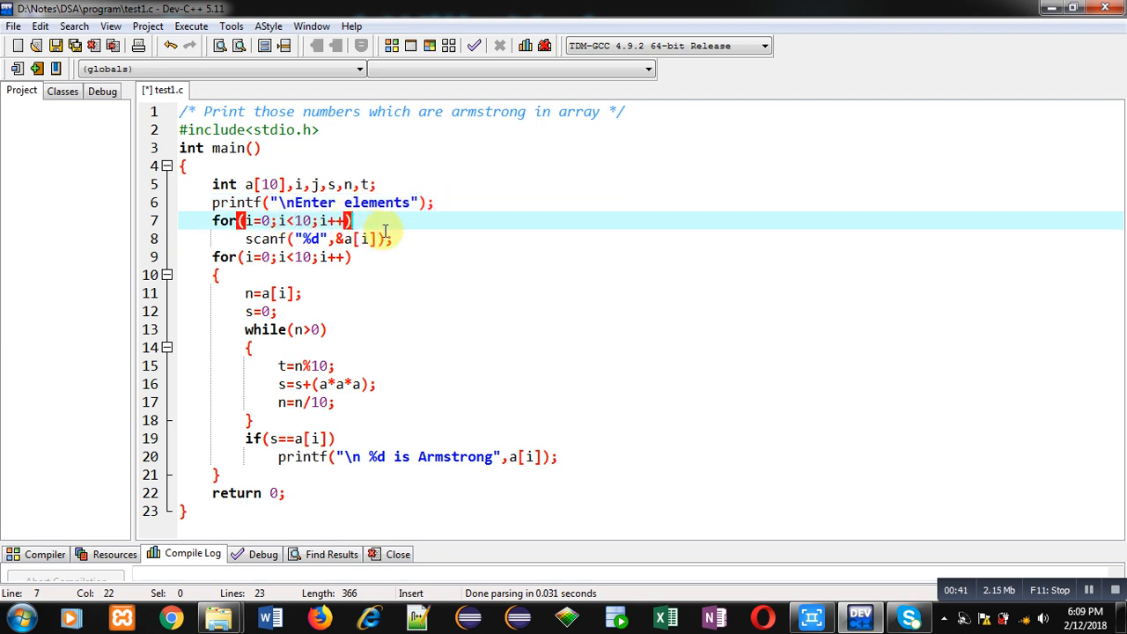
left_click(395, 240)
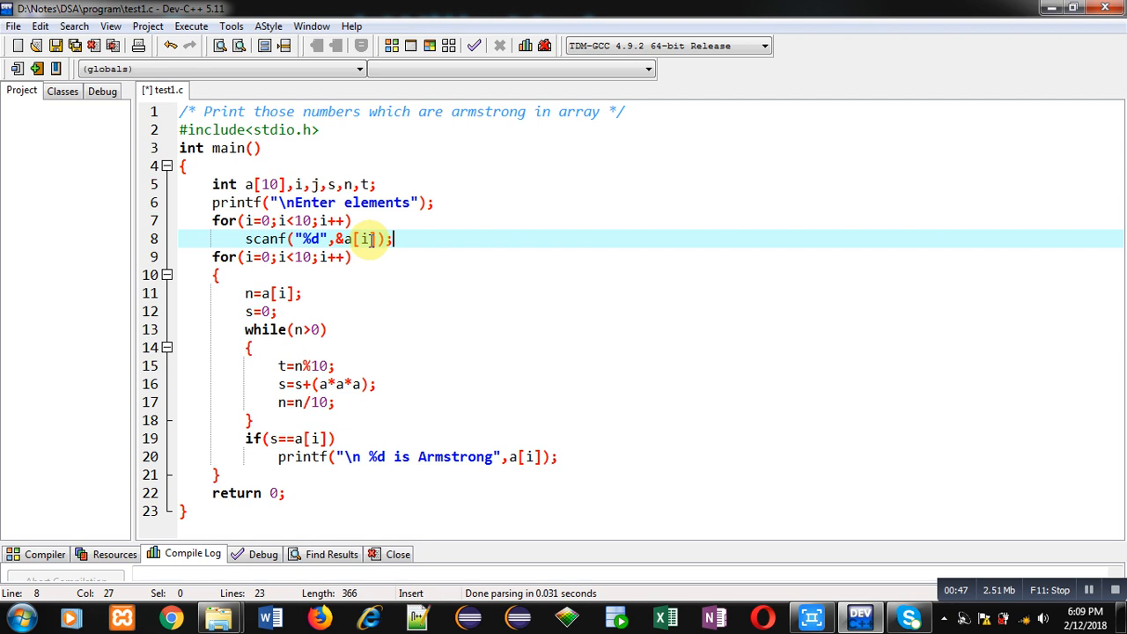
left_click(303, 275)
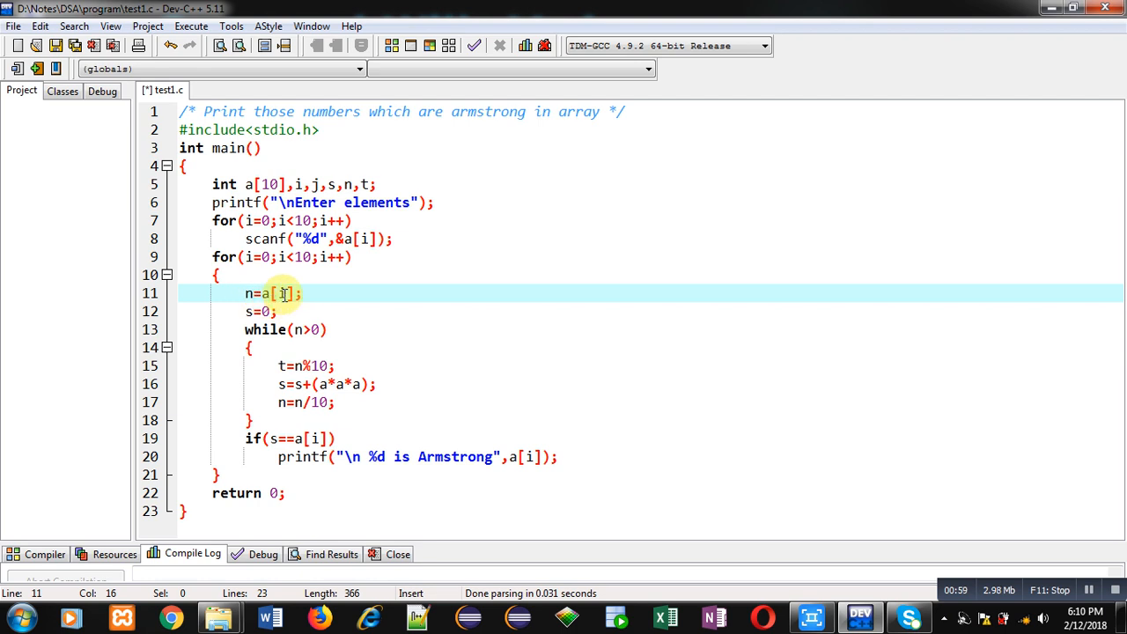
left_click(275, 310)
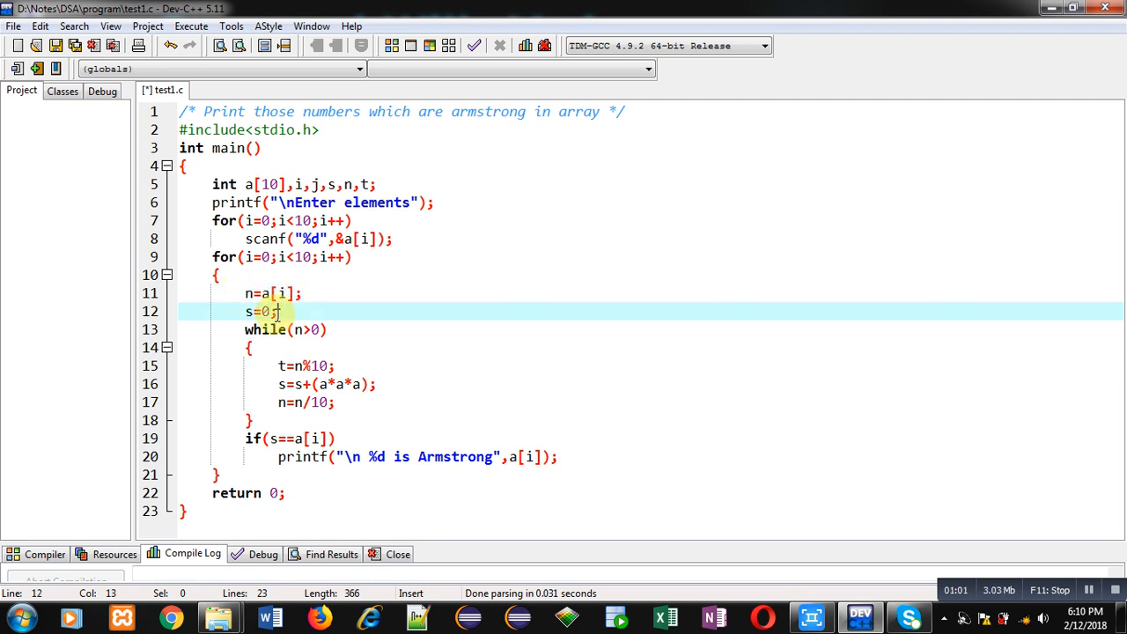
mouse_move(243, 338)
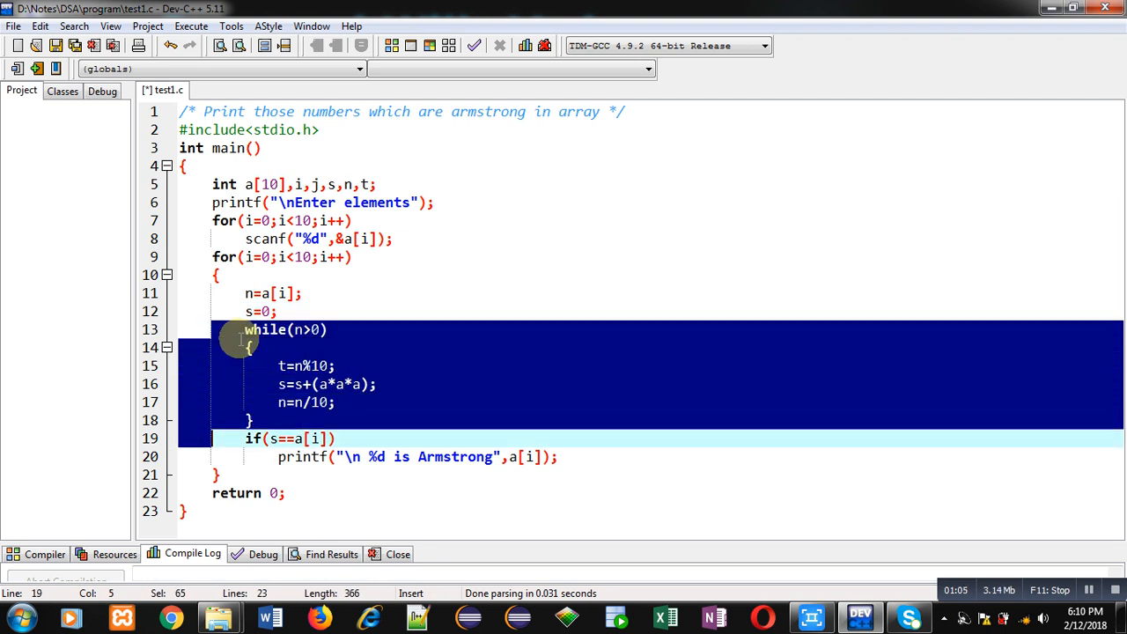
mouse_move(338, 402)
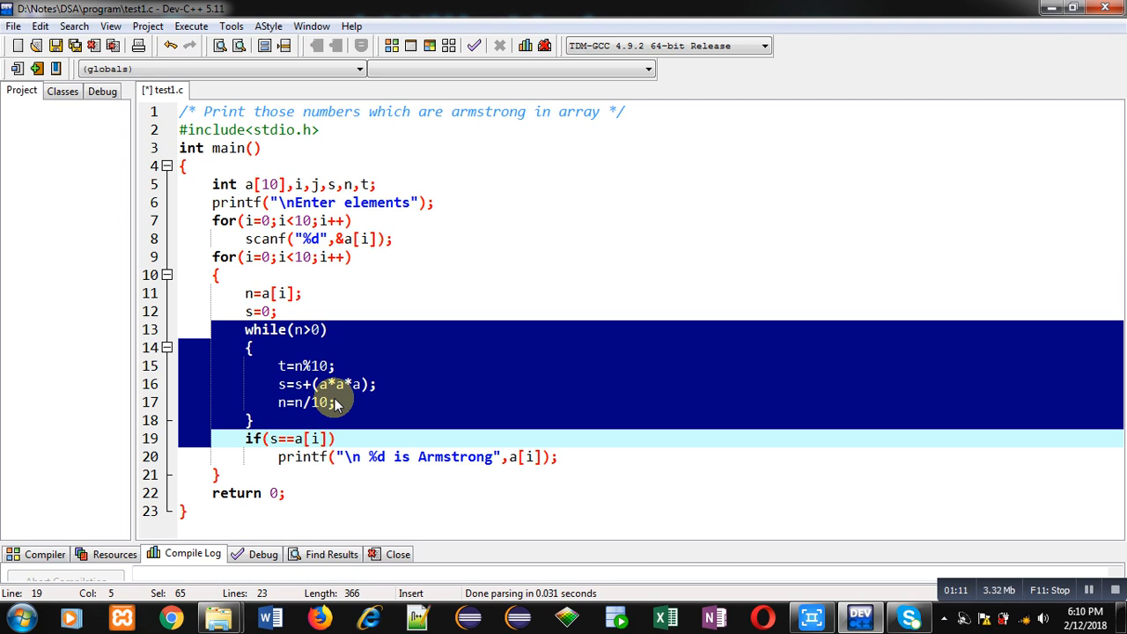
mouse_move(300, 339)
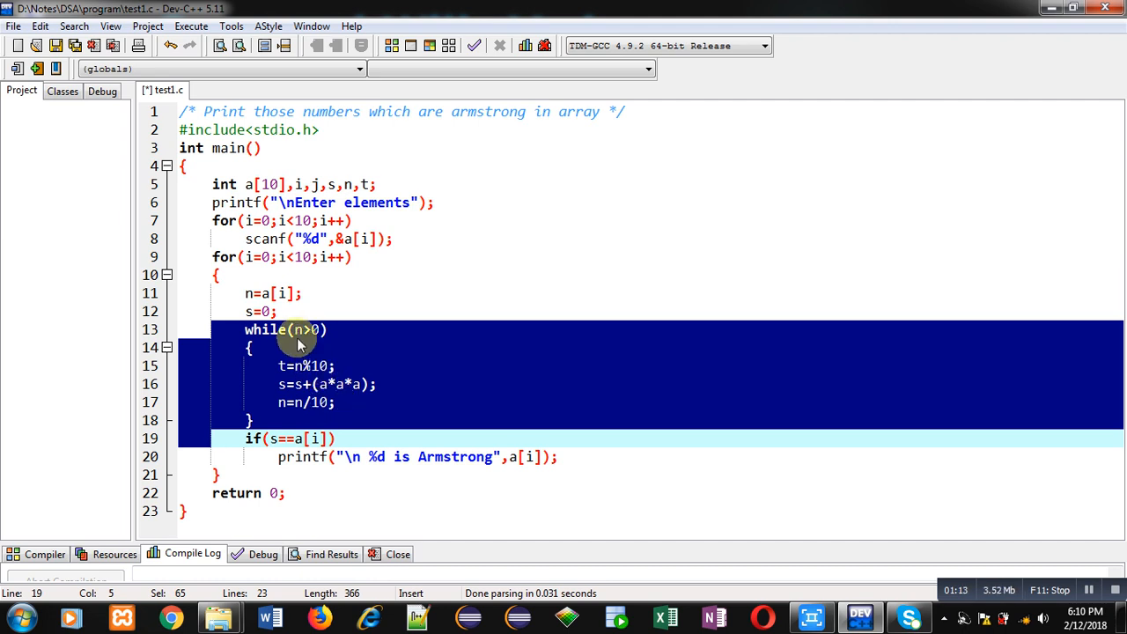
mouse_move(286, 384)
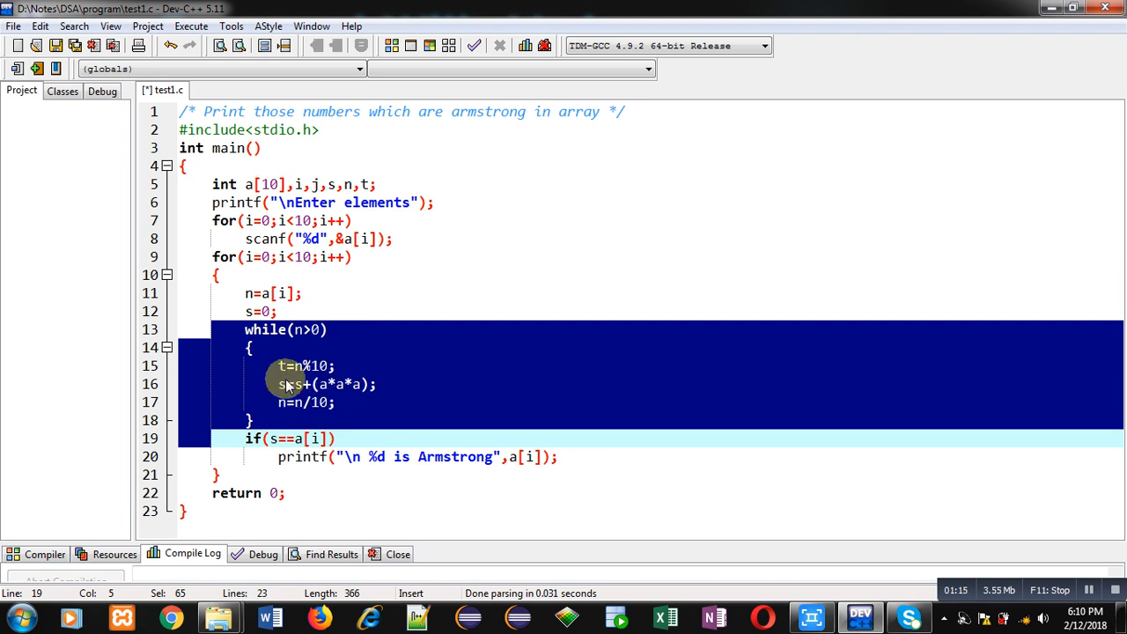
left_click(290, 438)
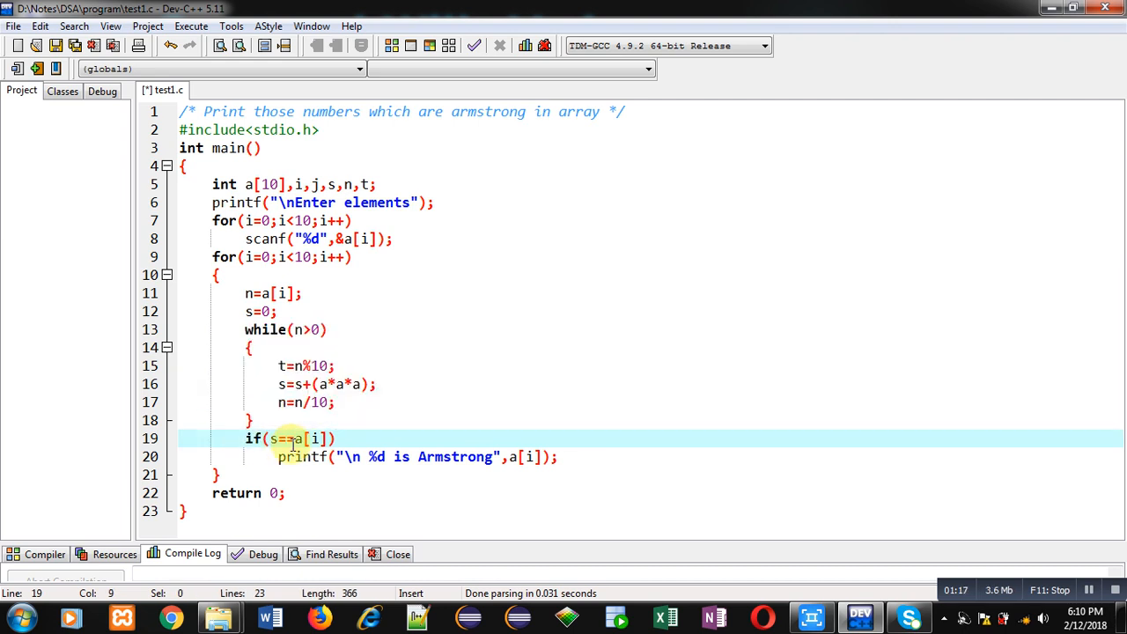
Step: Finish the digit-cubing while loop and Armstrong if/printf check, then compile test1.c
left_click(331, 439)
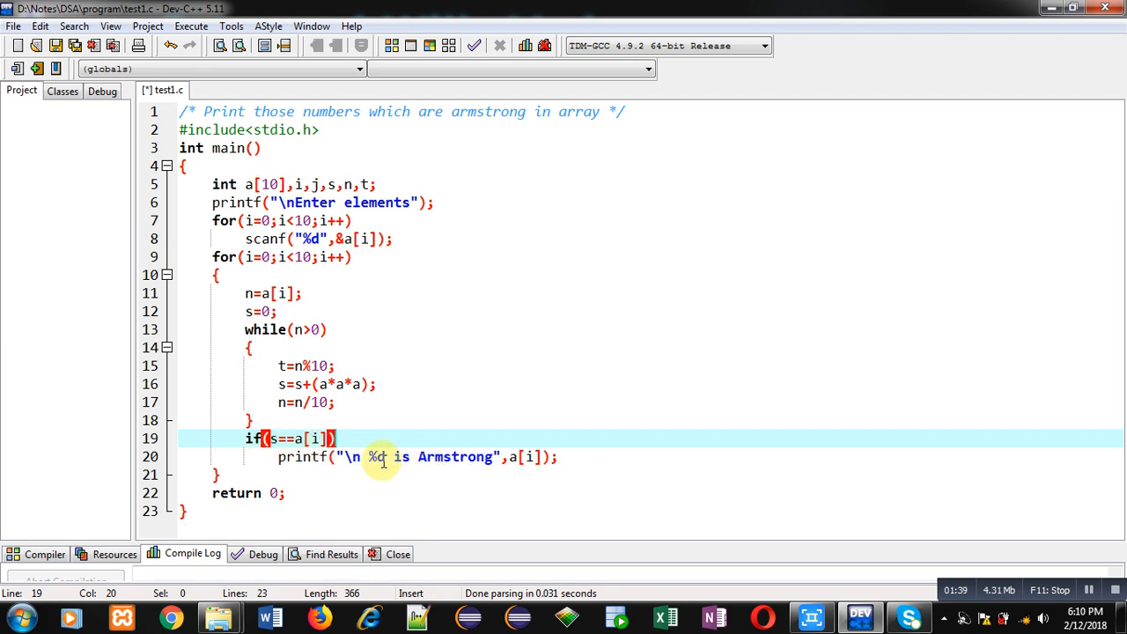
mouse_move(391, 466)
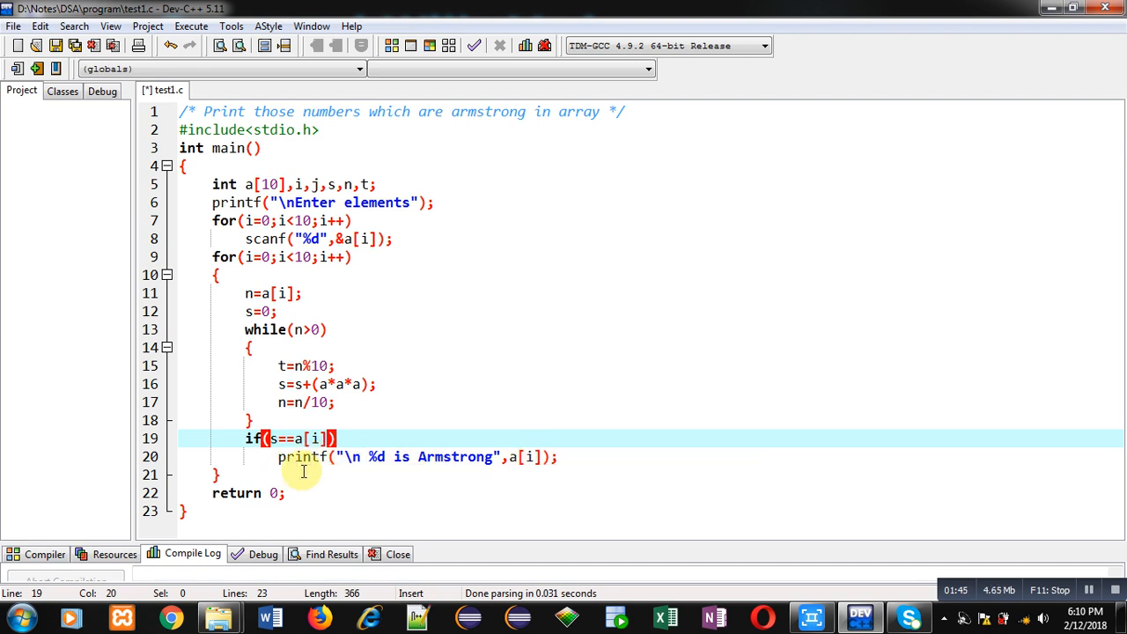
mouse_move(384, 336)
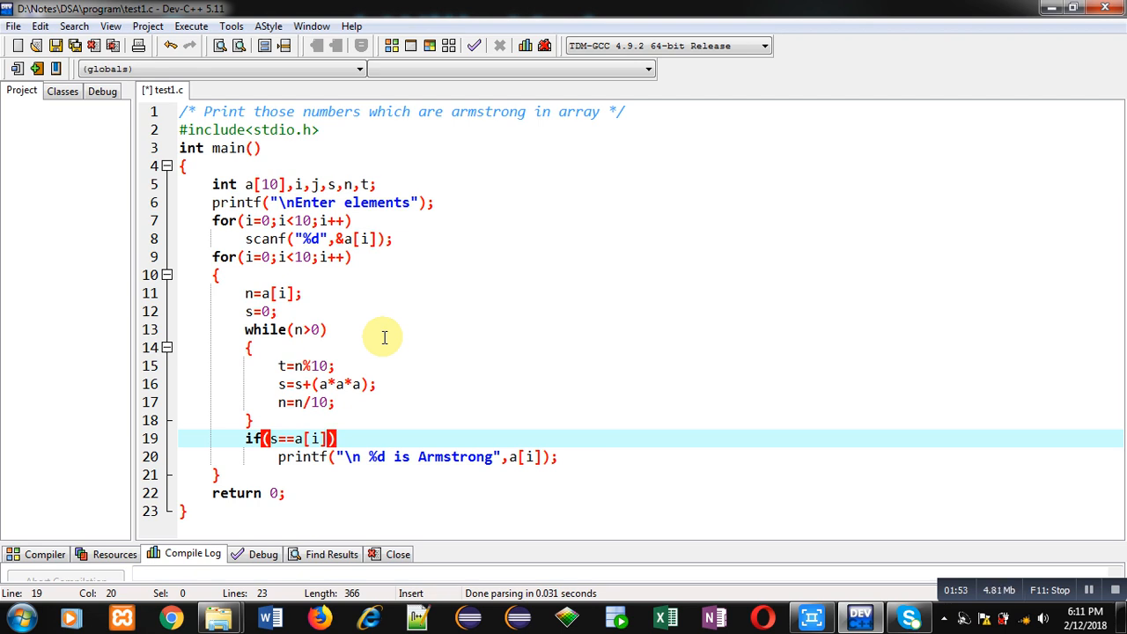
mouse_move(299, 294)
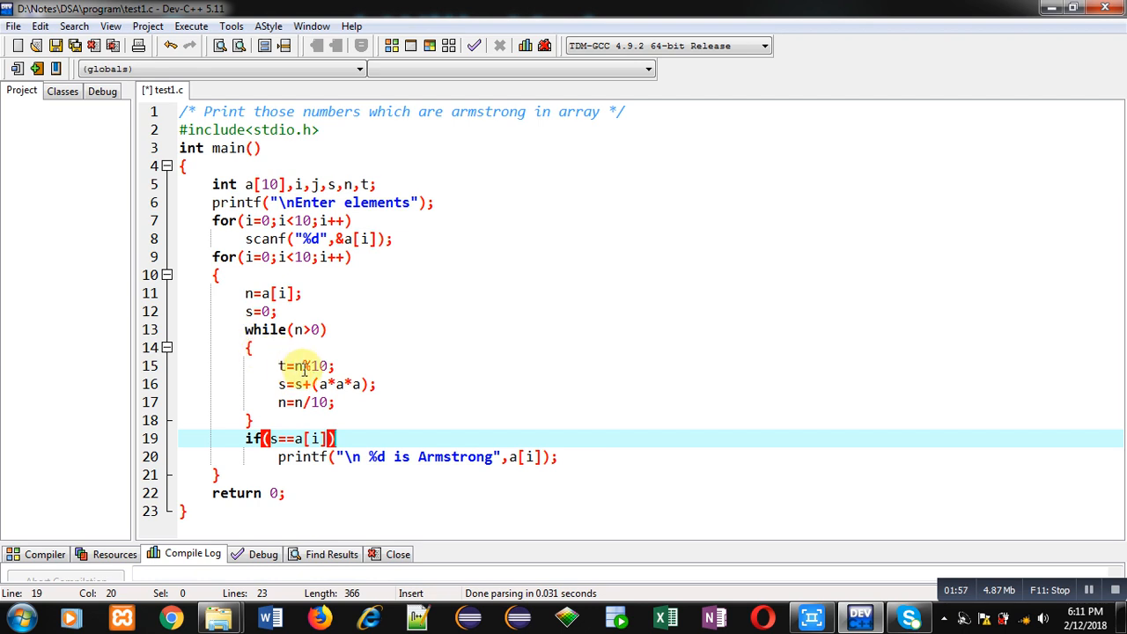
mouse_move(303, 402)
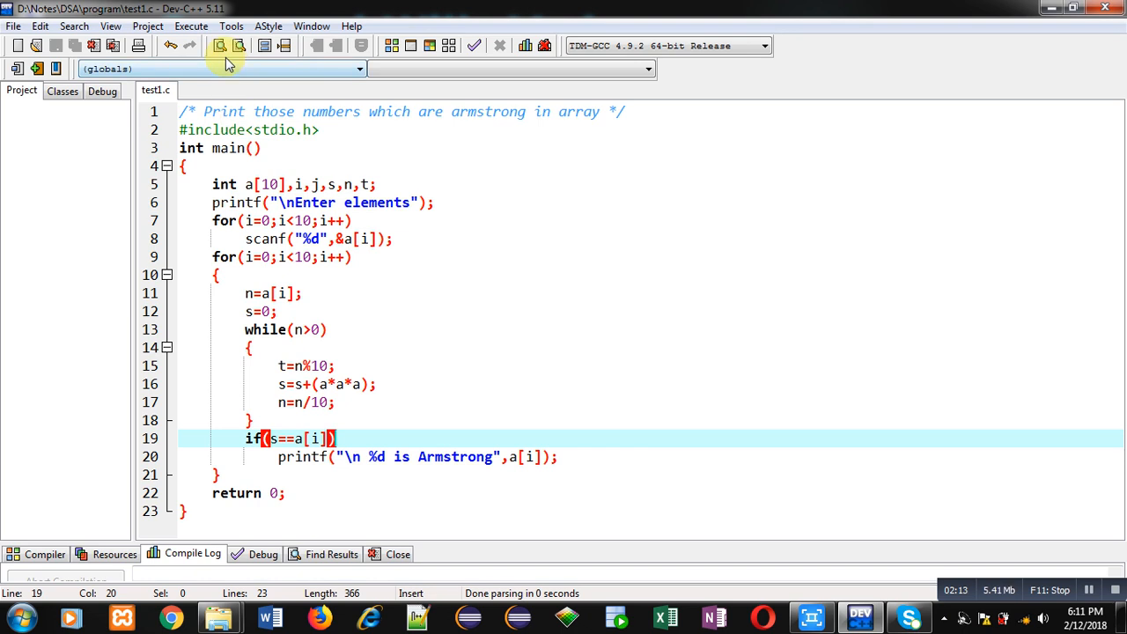
left_click(218, 45)
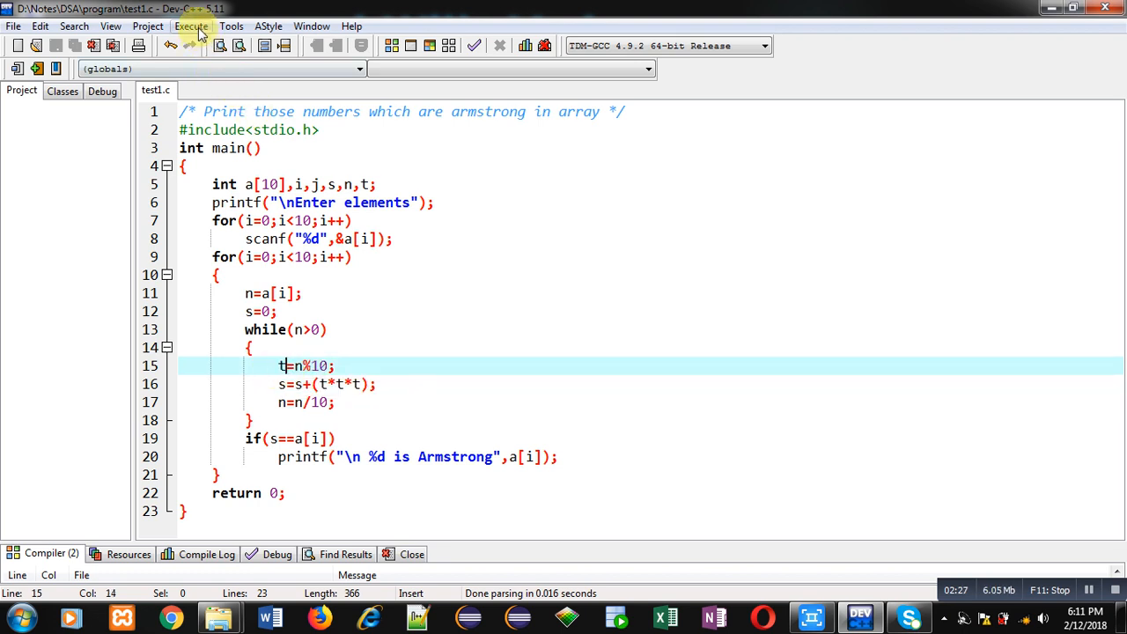
Step: Run the corrected program with s=s+(t*t*t) from the Execute menu
left_click(190, 26)
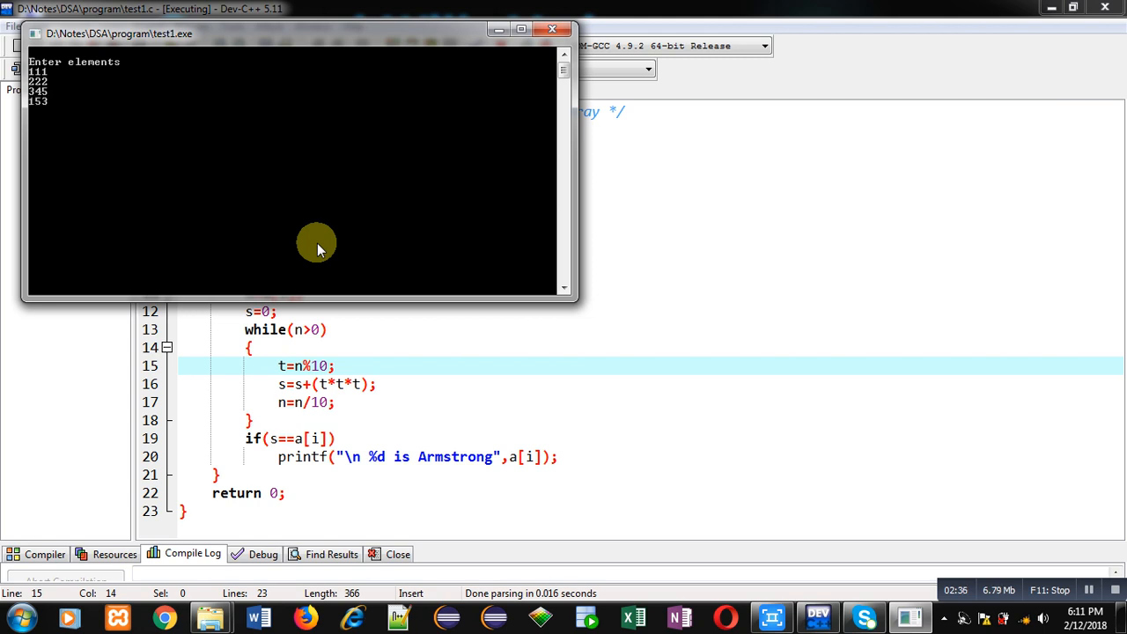
Step: Enter the array elements (including 456) so the console reports 153 is Armstrong
type("456")
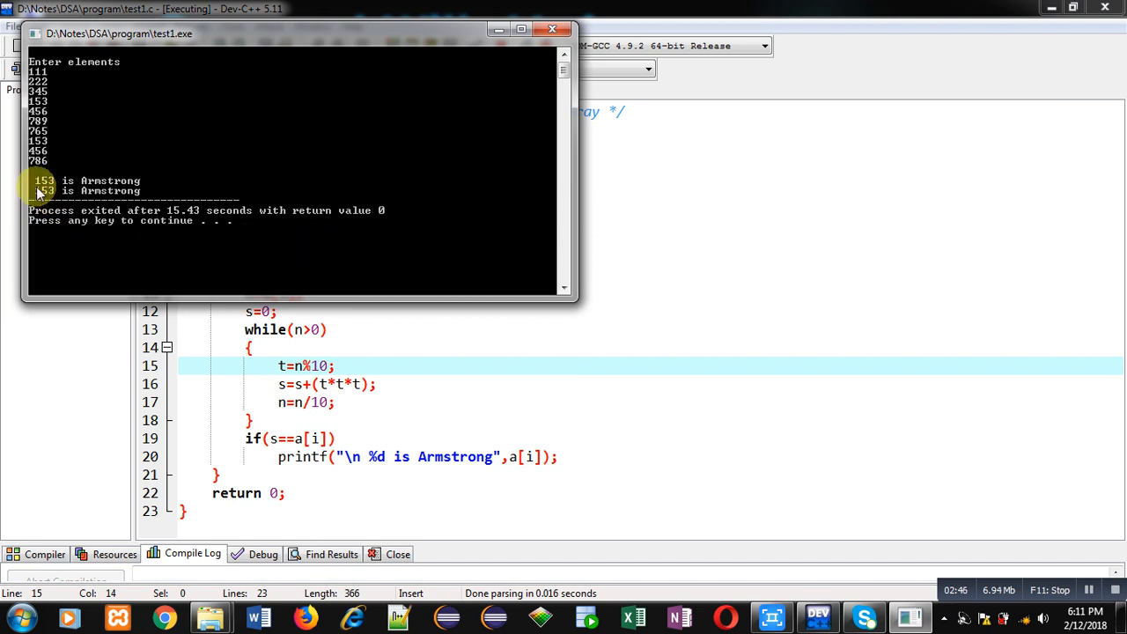
mouse_move(39, 198)
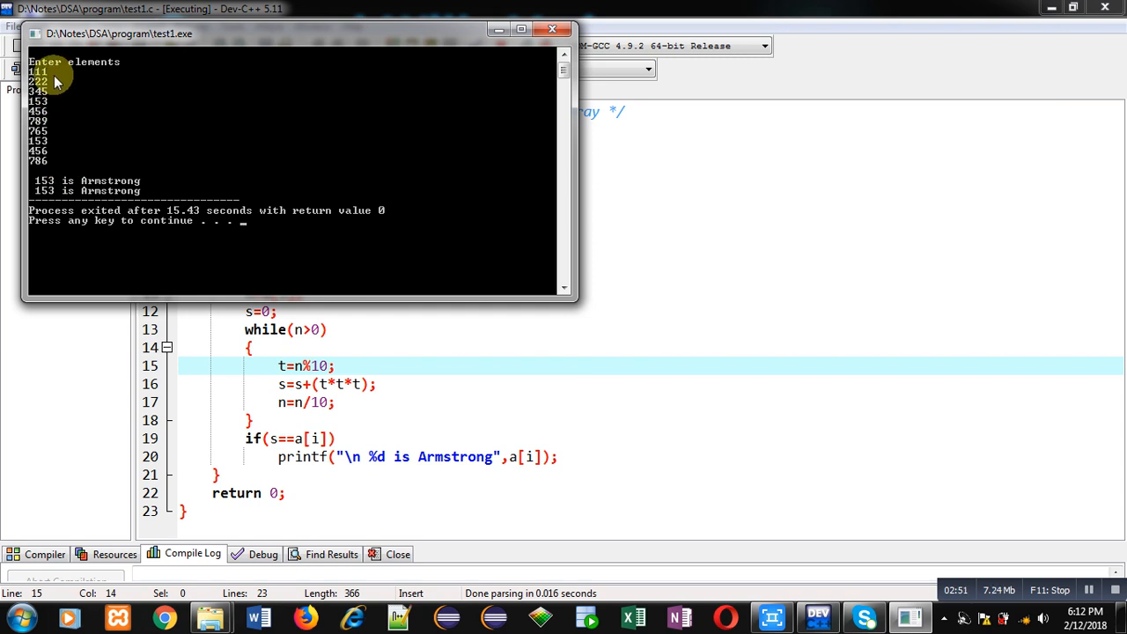
mouse_move(67, 73)
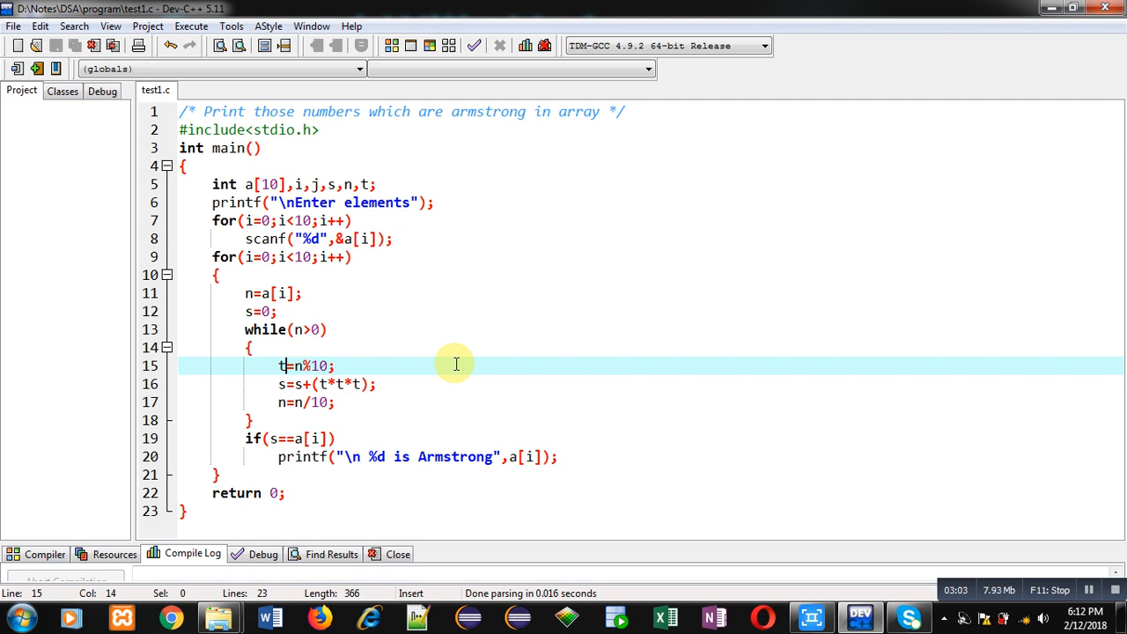
mouse_move(368, 384)
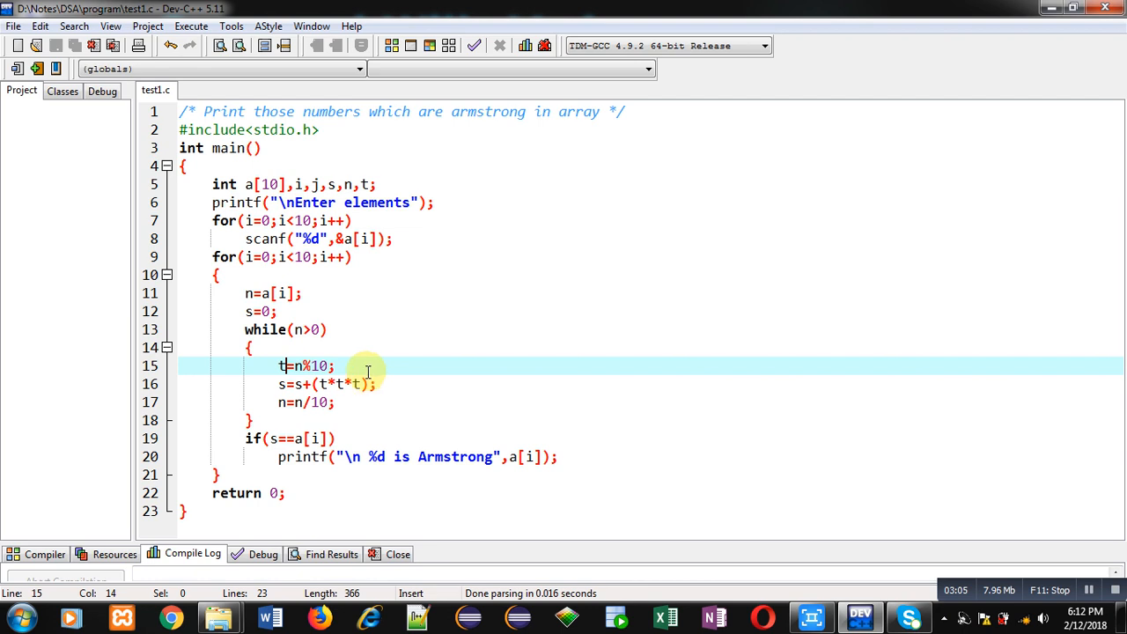
mouse_move(361, 384)
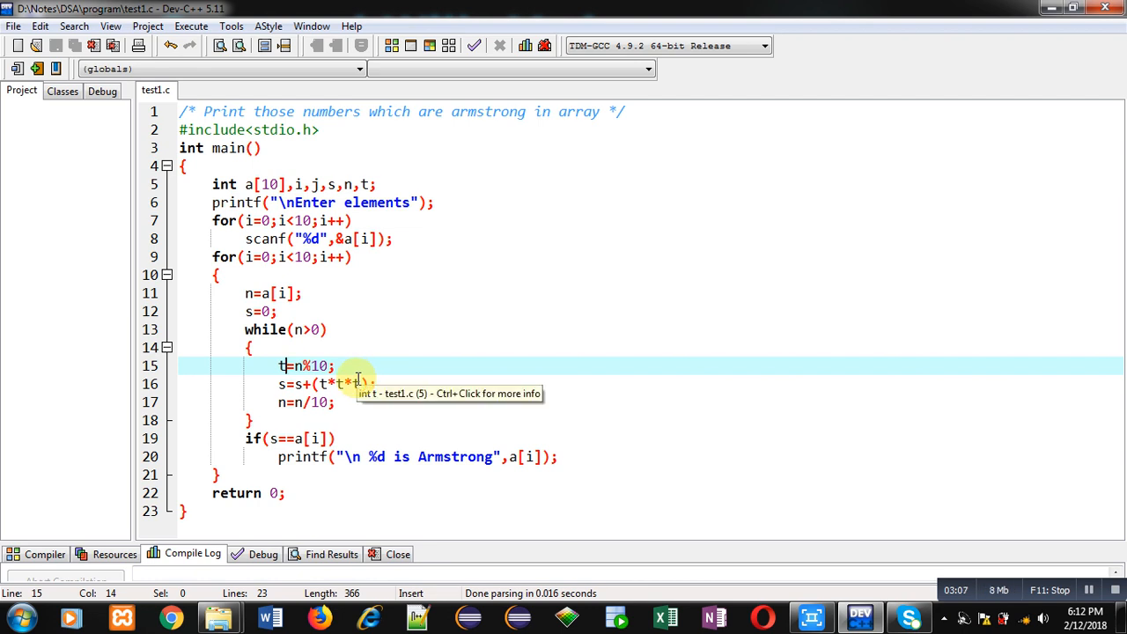
mouse_move(509, 333)
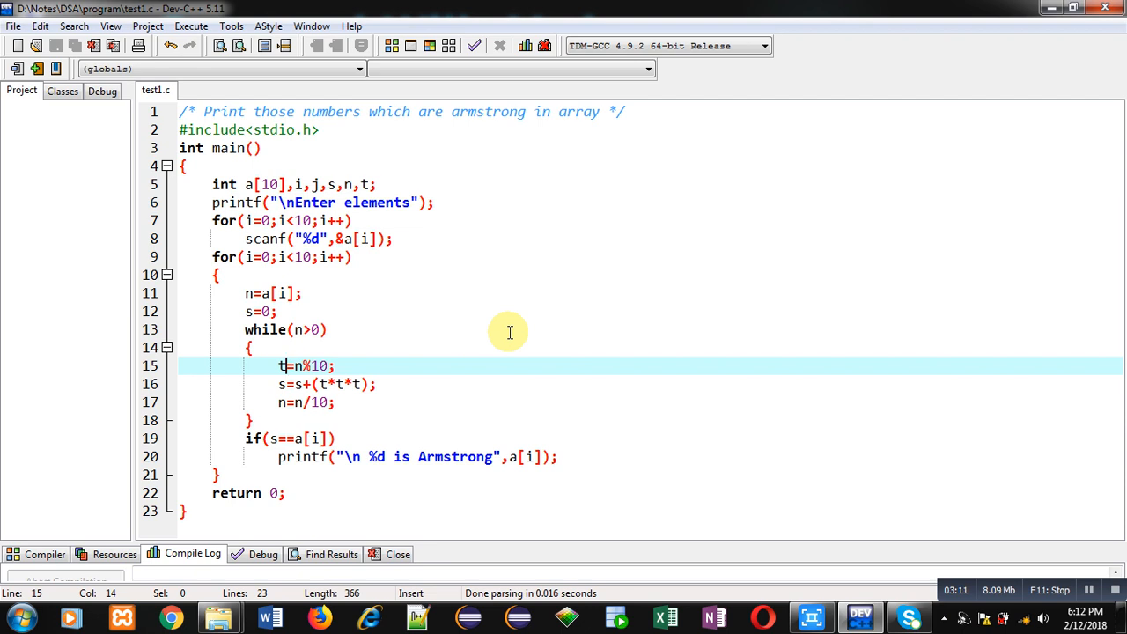
mouse_move(366, 426)
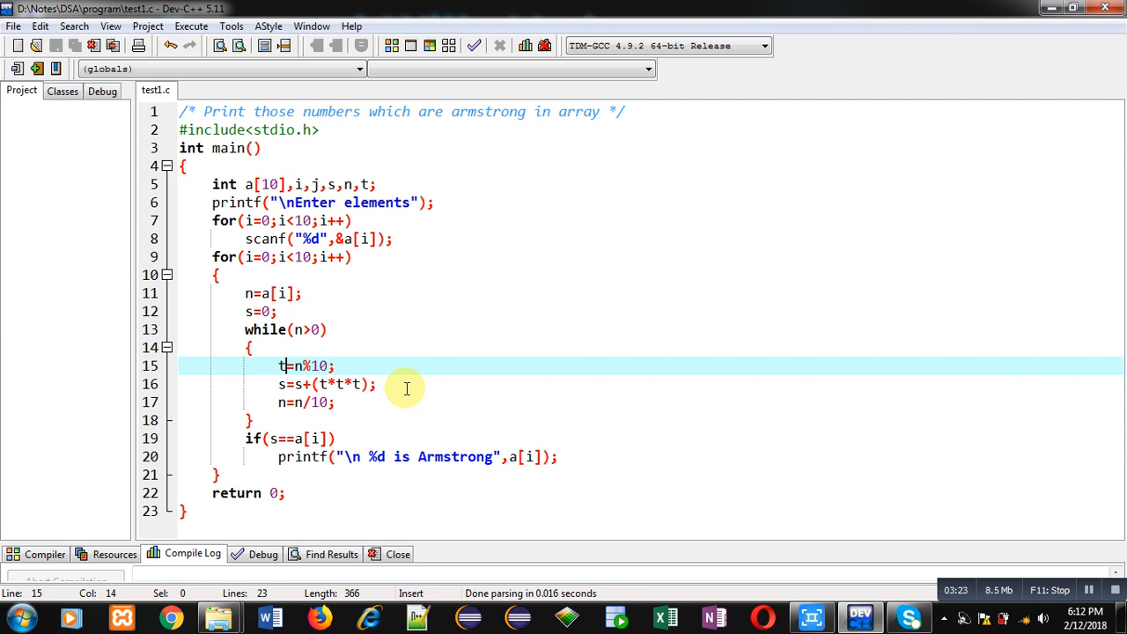
mouse_move(377, 370)
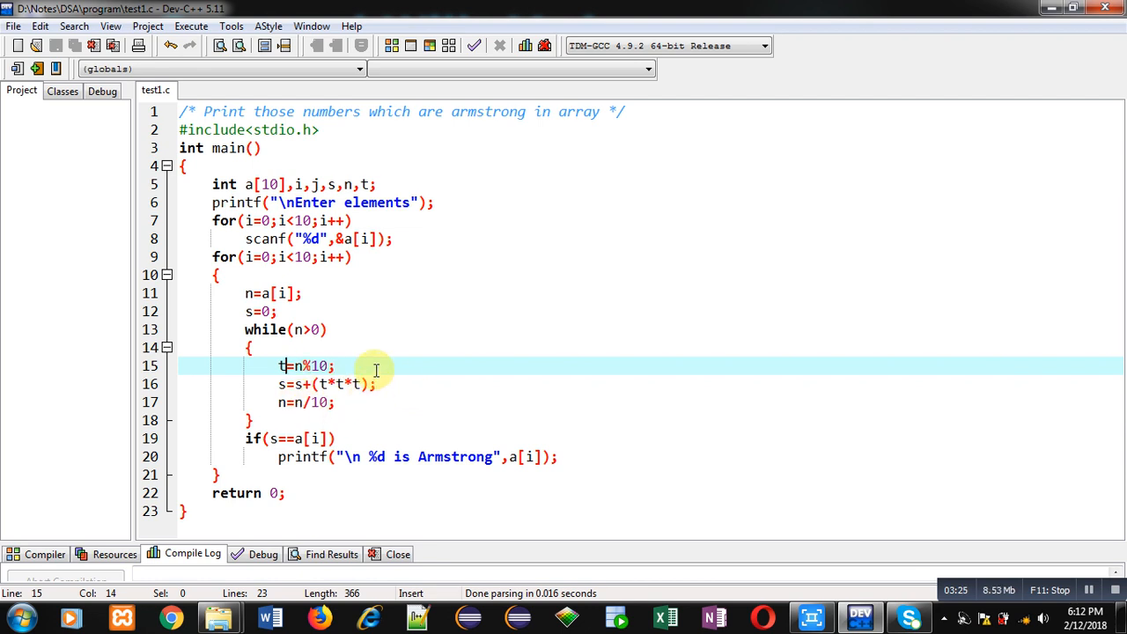
mouse_move(375, 398)
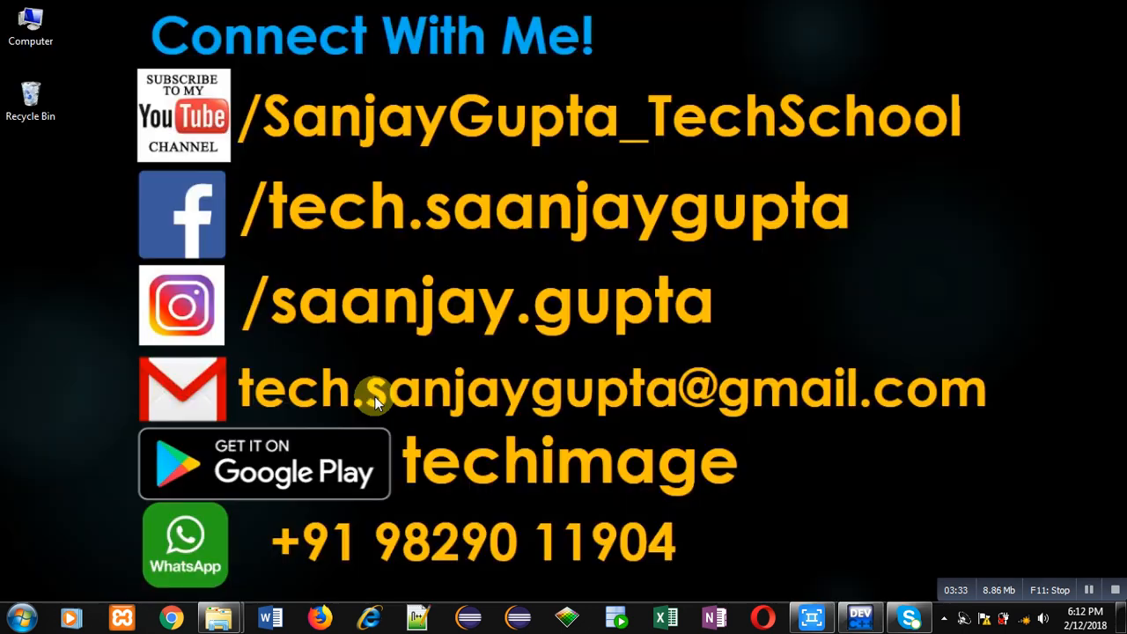
mouse_move(353, 162)
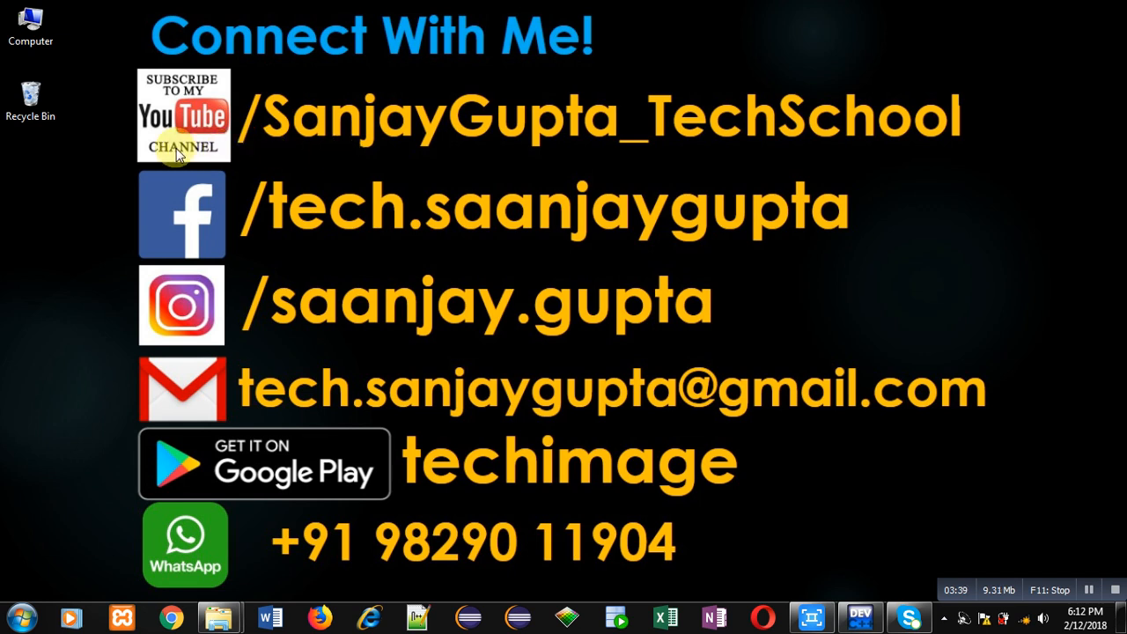
mouse_move(440, 166)
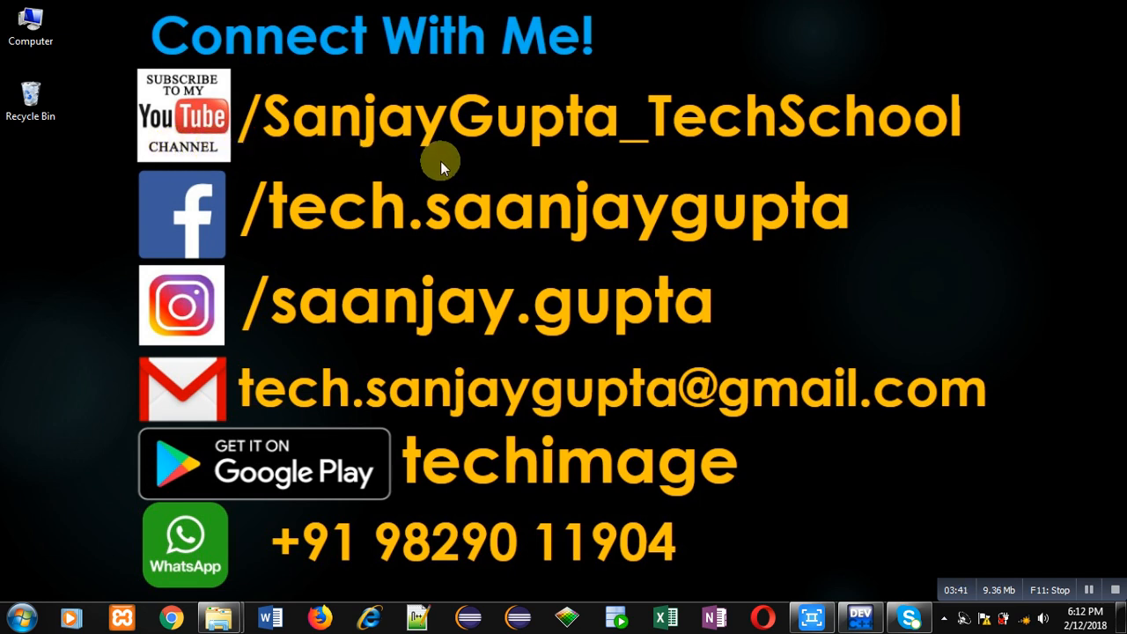
mouse_move(485, 529)
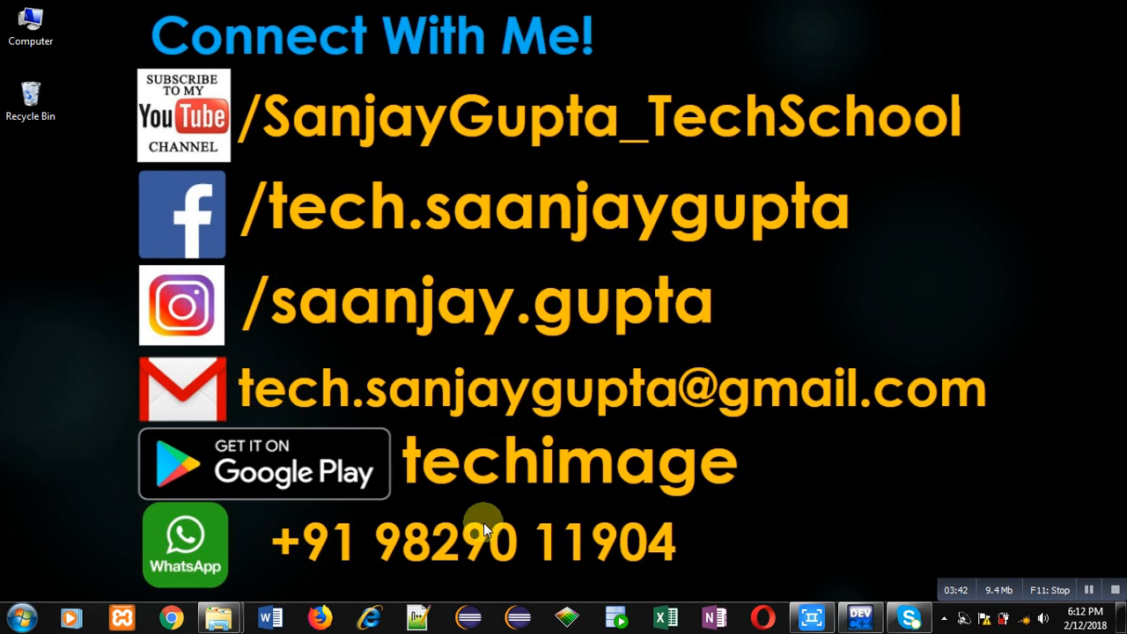
mouse_move(431, 500)
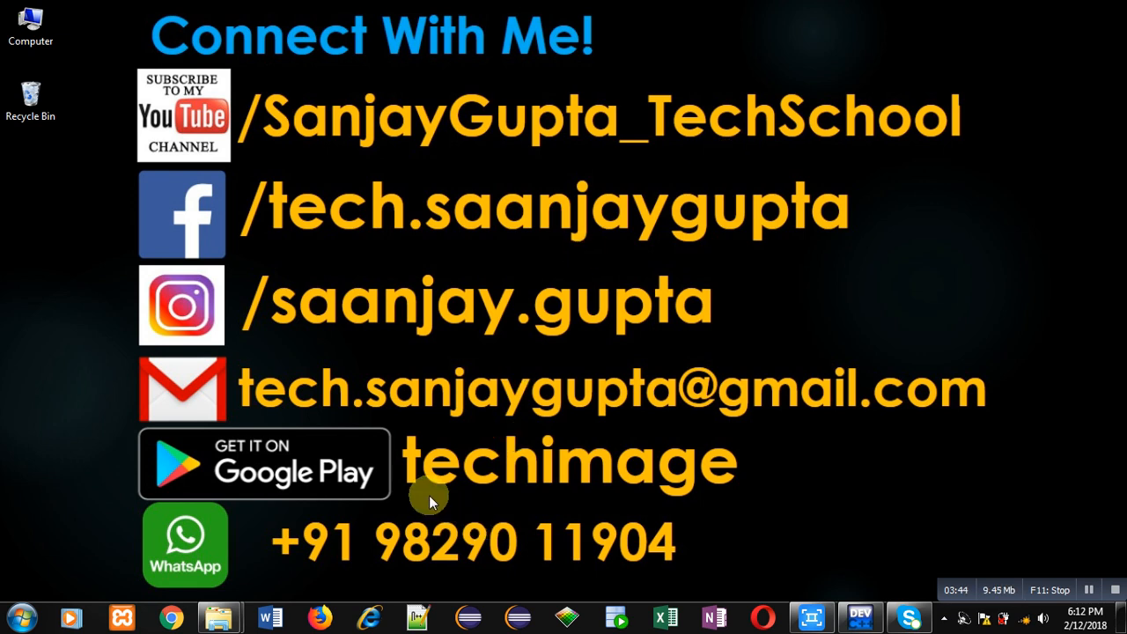